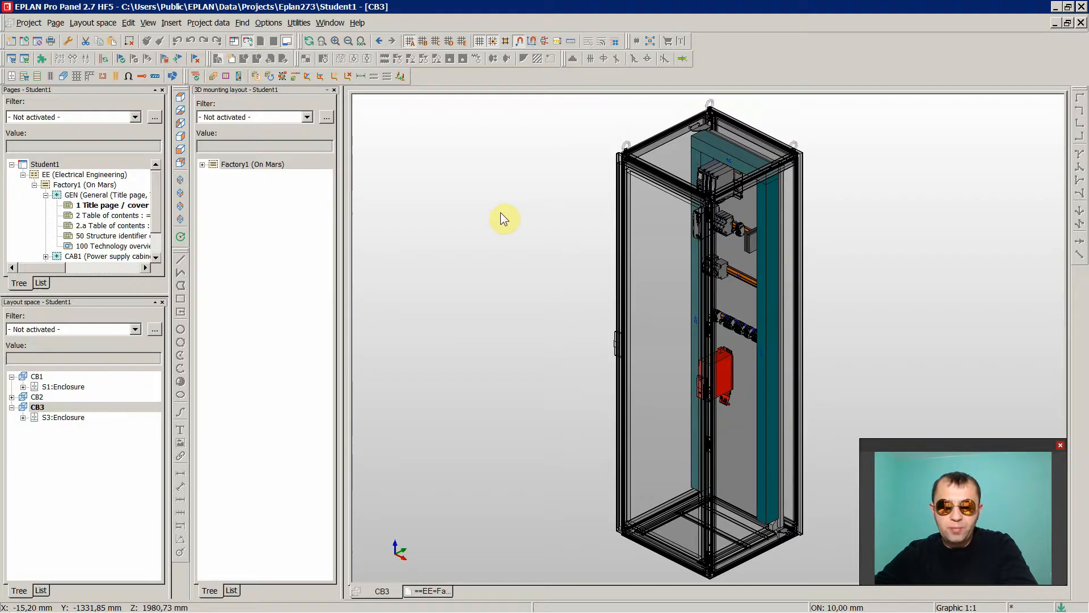
mouse_move(497, 214)
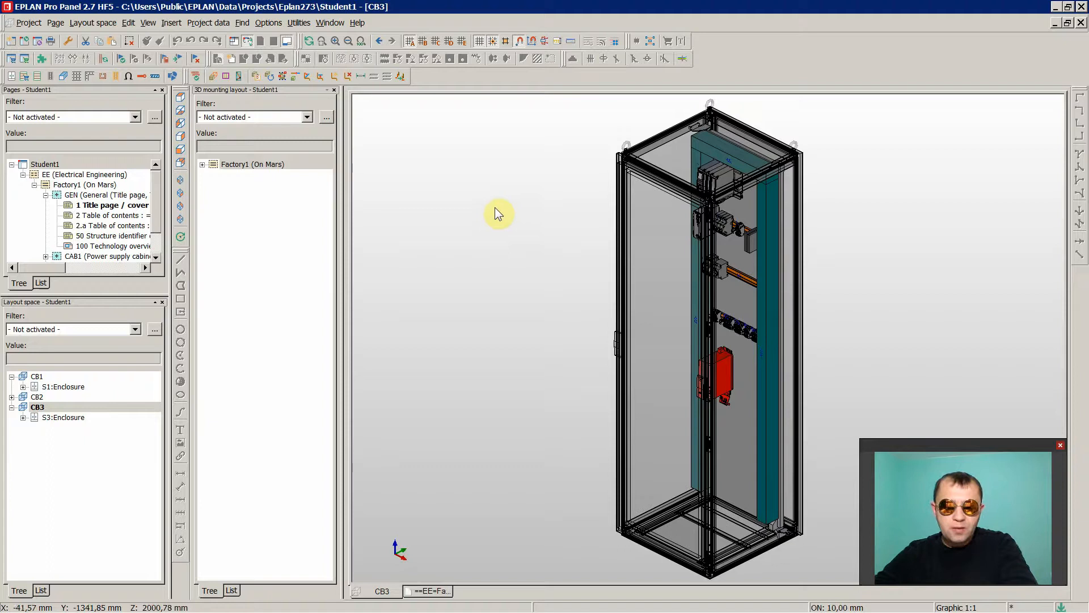
mouse_move(488, 234)
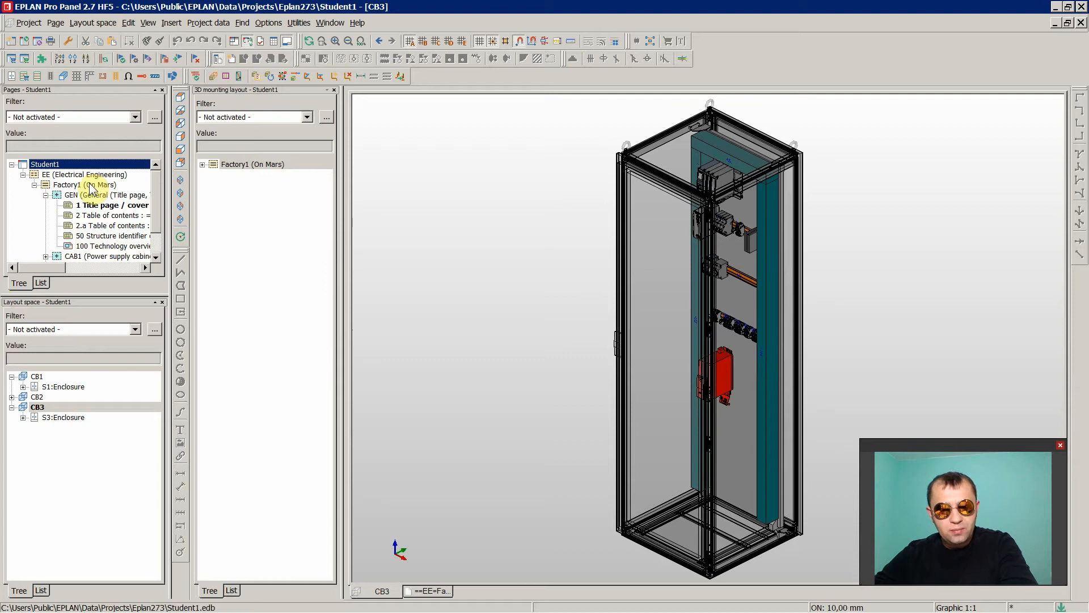
- Select the Factory1 location and open cabinet CB2's front-view mounting layout
left_click(67, 184)
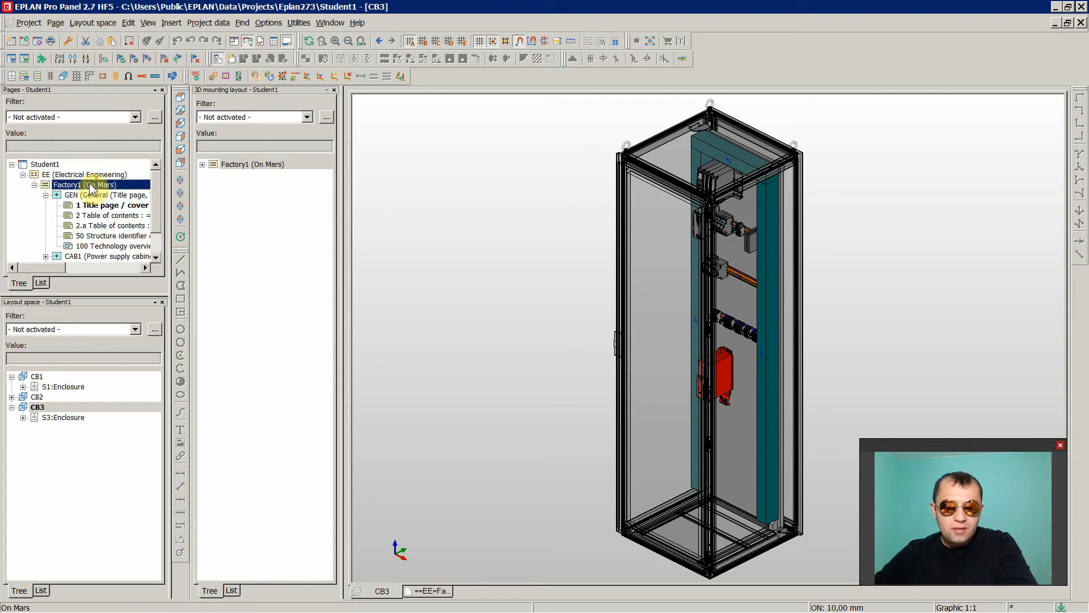
left_click(111, 216)
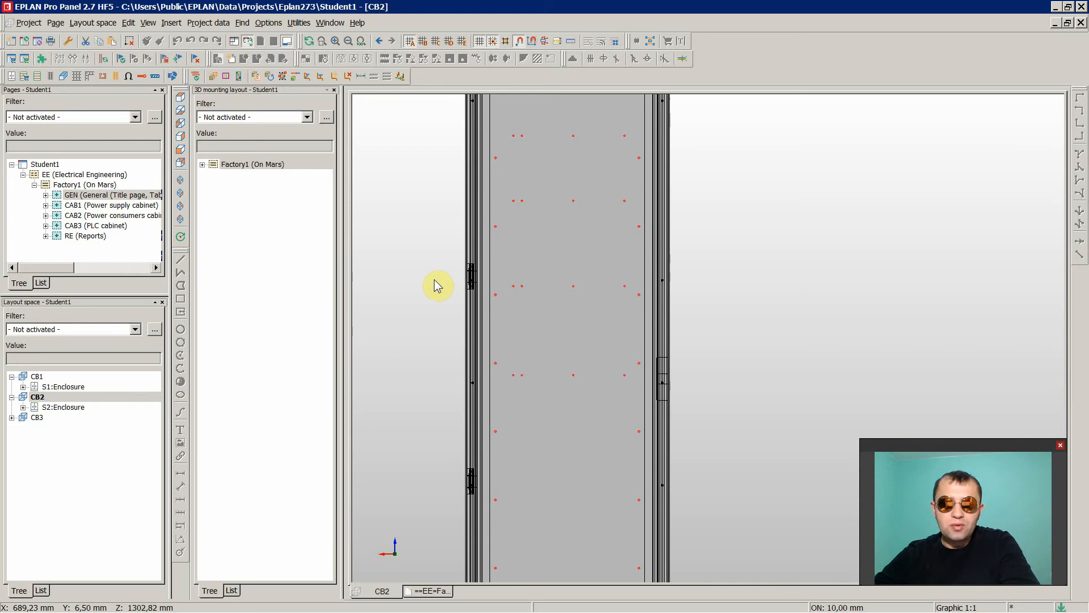
mouse_move(443, 281)
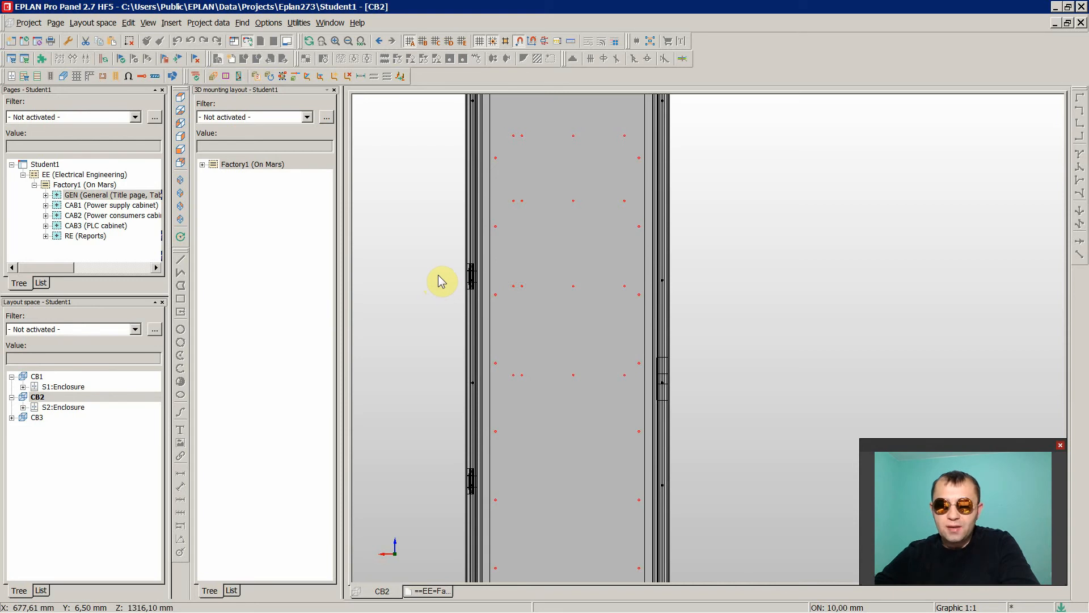